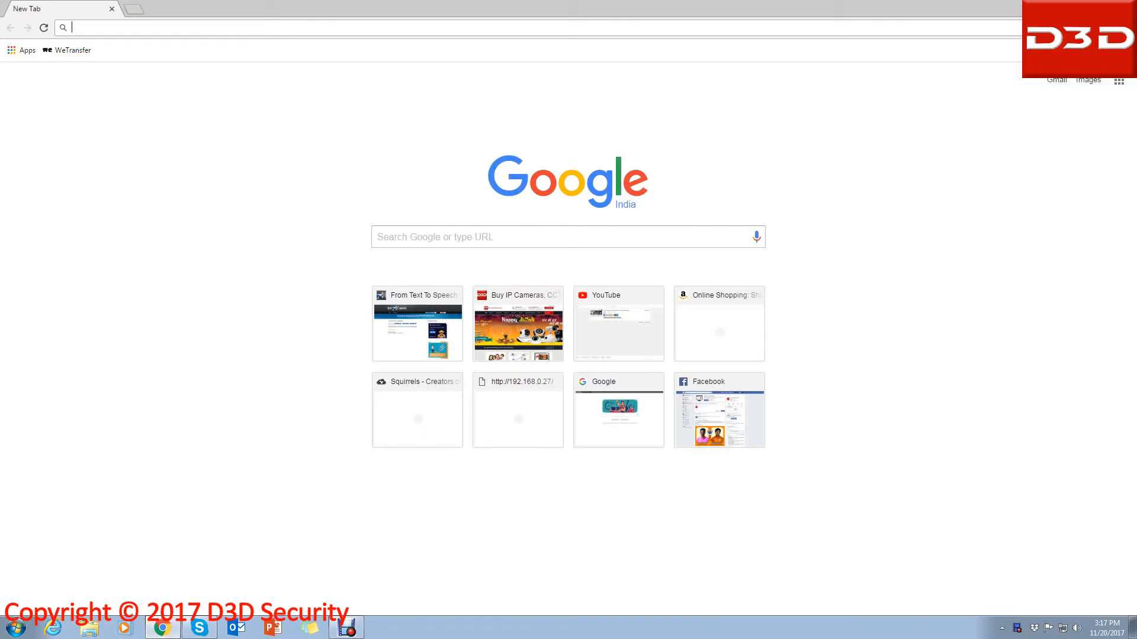
Step: Go to the D3D Security site and reach the IP Camera downloads under Support
type("www.fromtexttospeech.com")
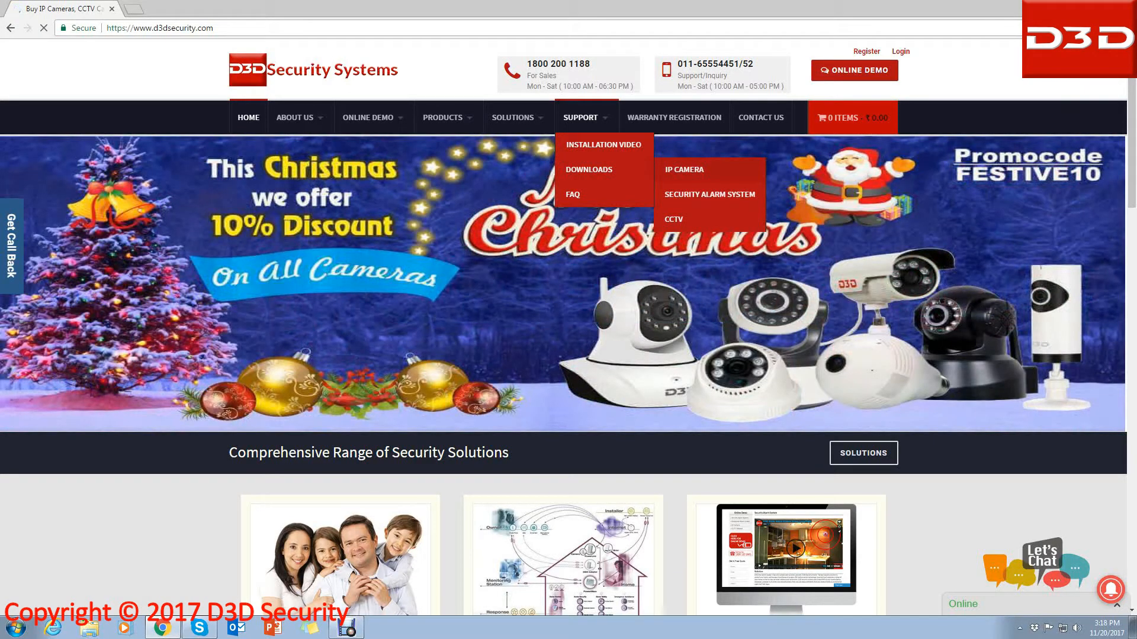
left_click(588, 170)
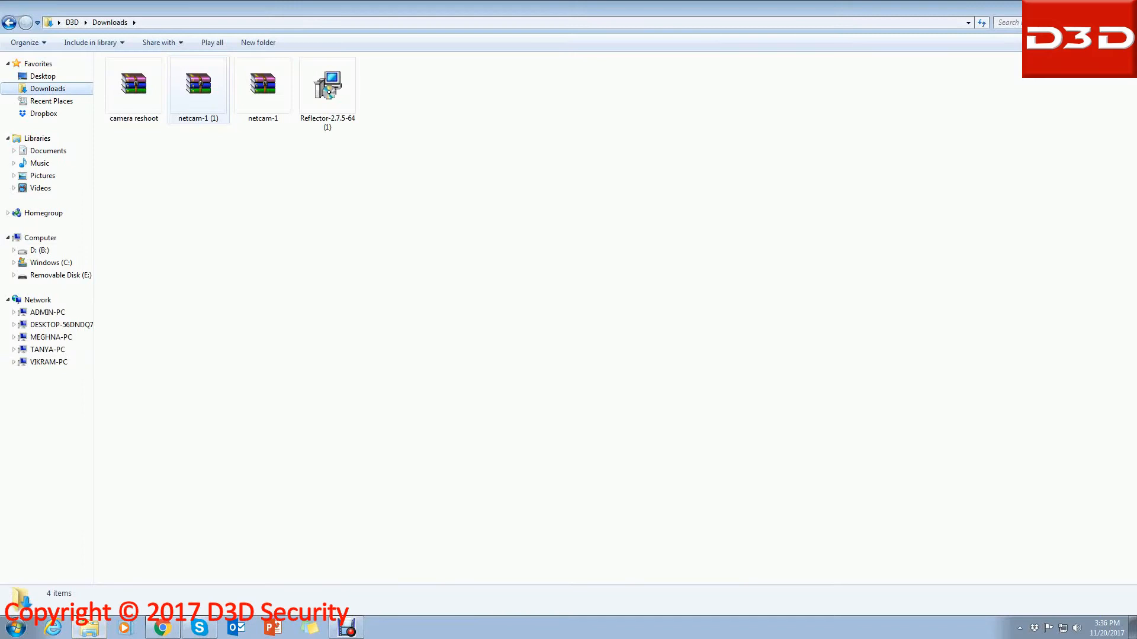
Step: Run netcam.exe from the netcam-1 (1) archive in English, keeping the default Program Files NetCam folder
double_click(198, 83)
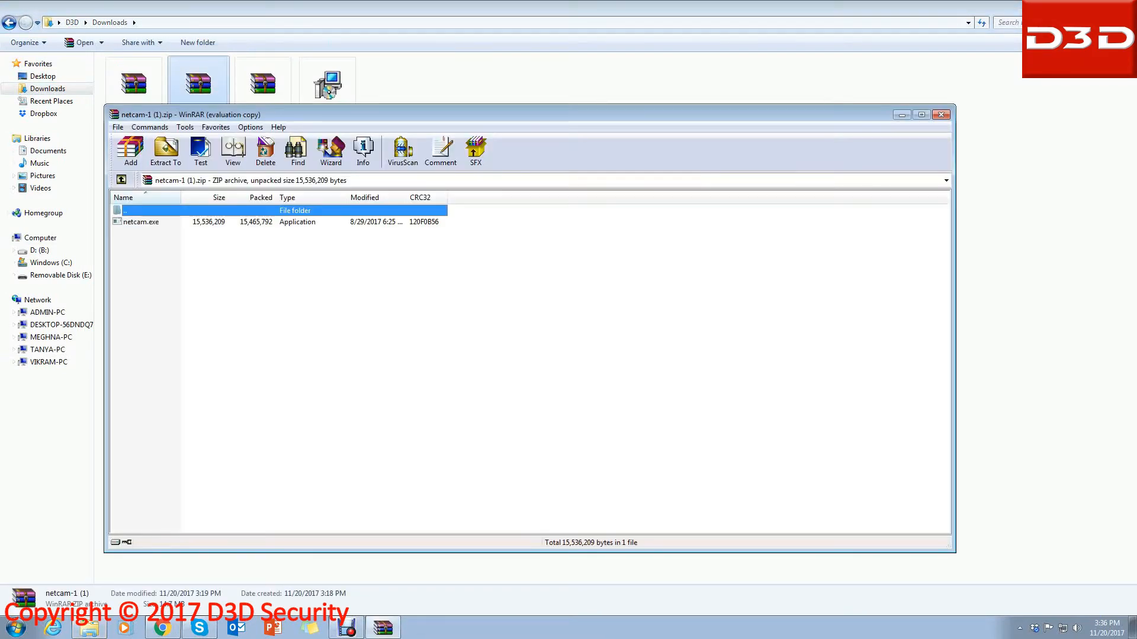
double_click(140, 221)
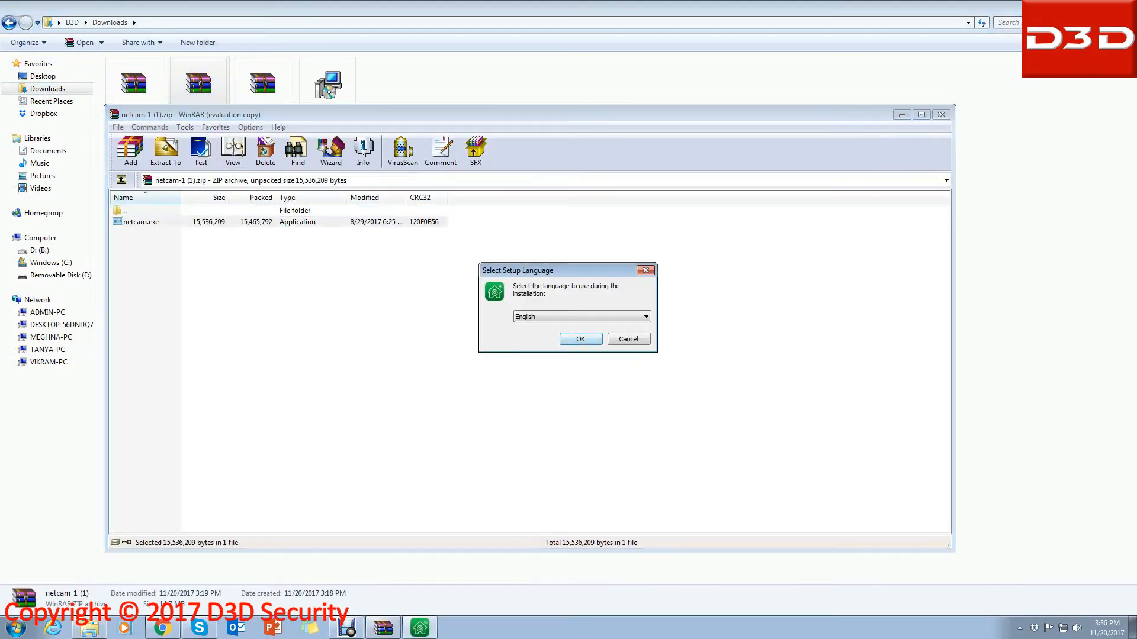
left_click(579, 339)
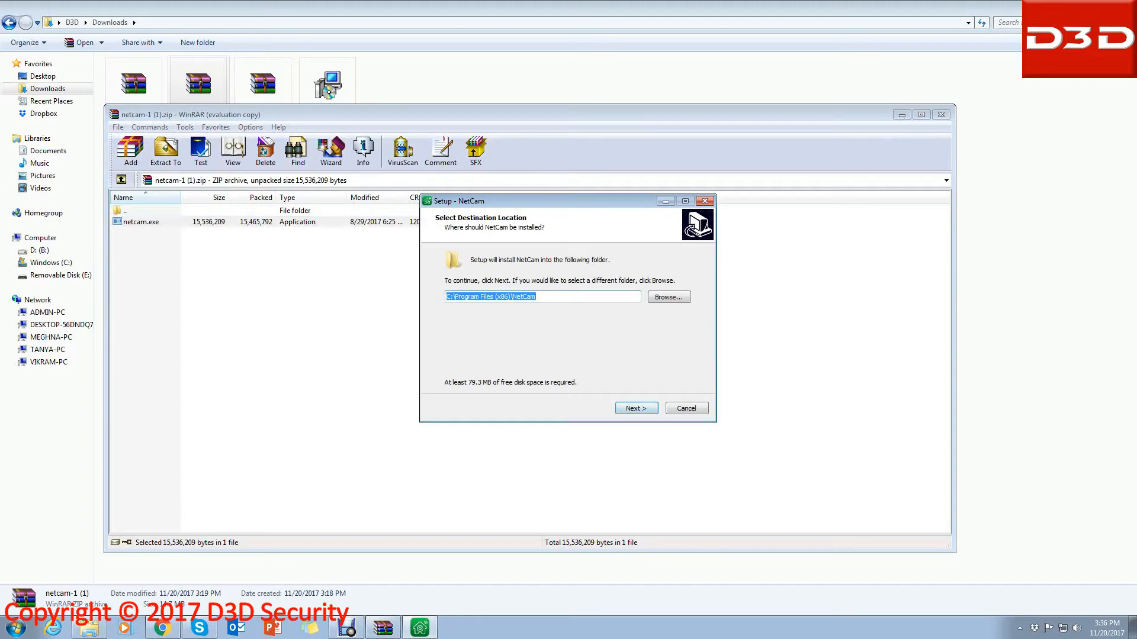
left_click(635, 408)
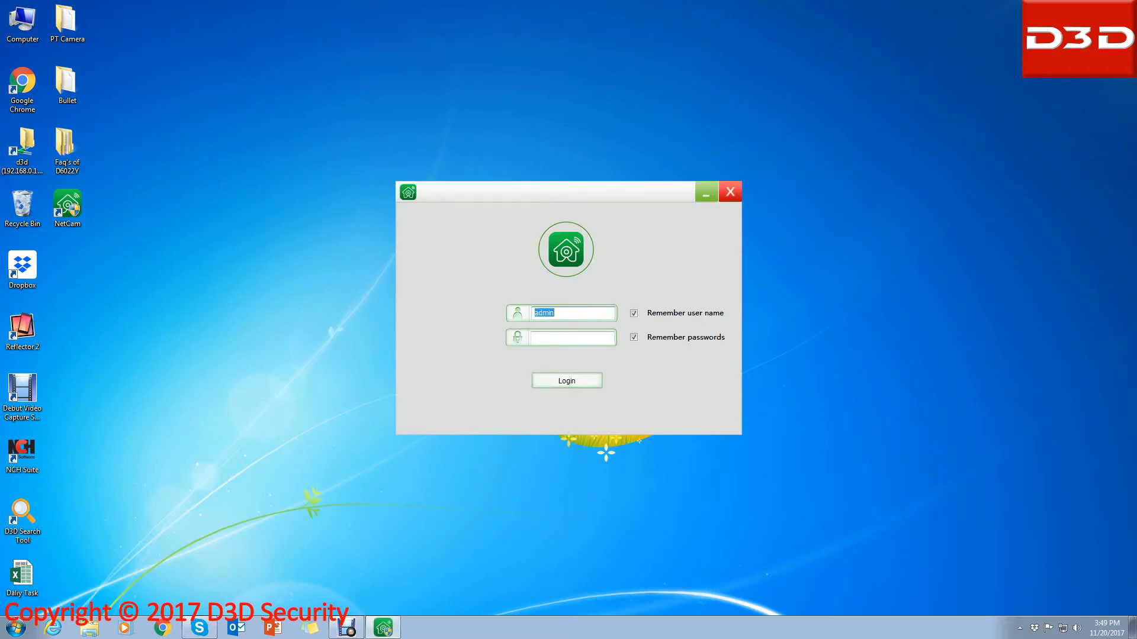
Step: Log in to NetCam as admin and bring up the Device List window
left_click(566, 381)
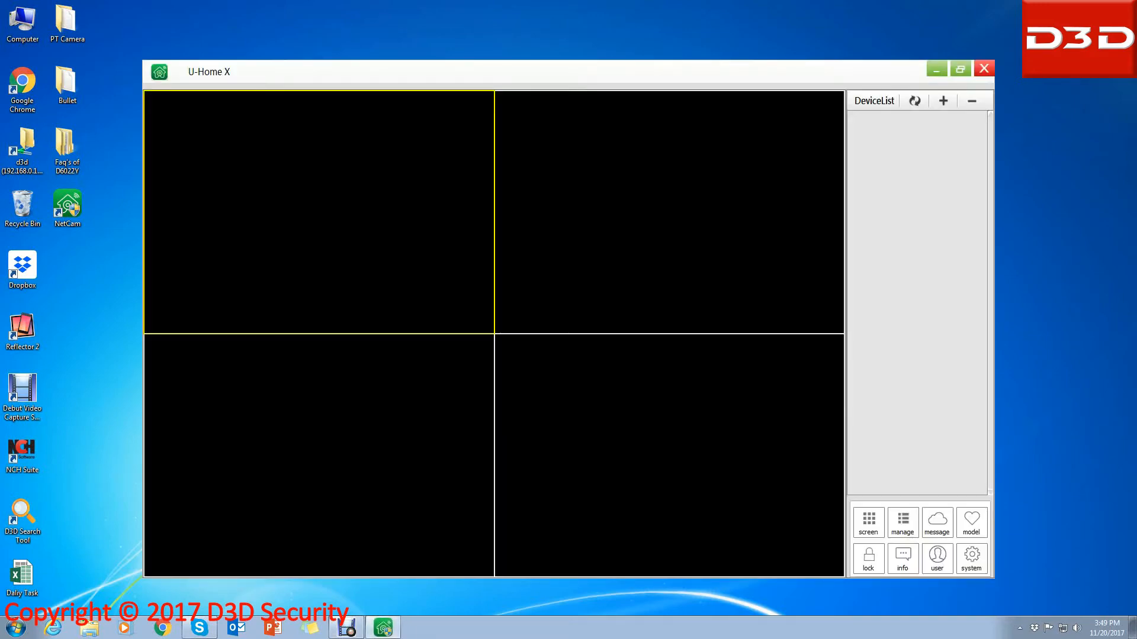
left_click(943, 100)
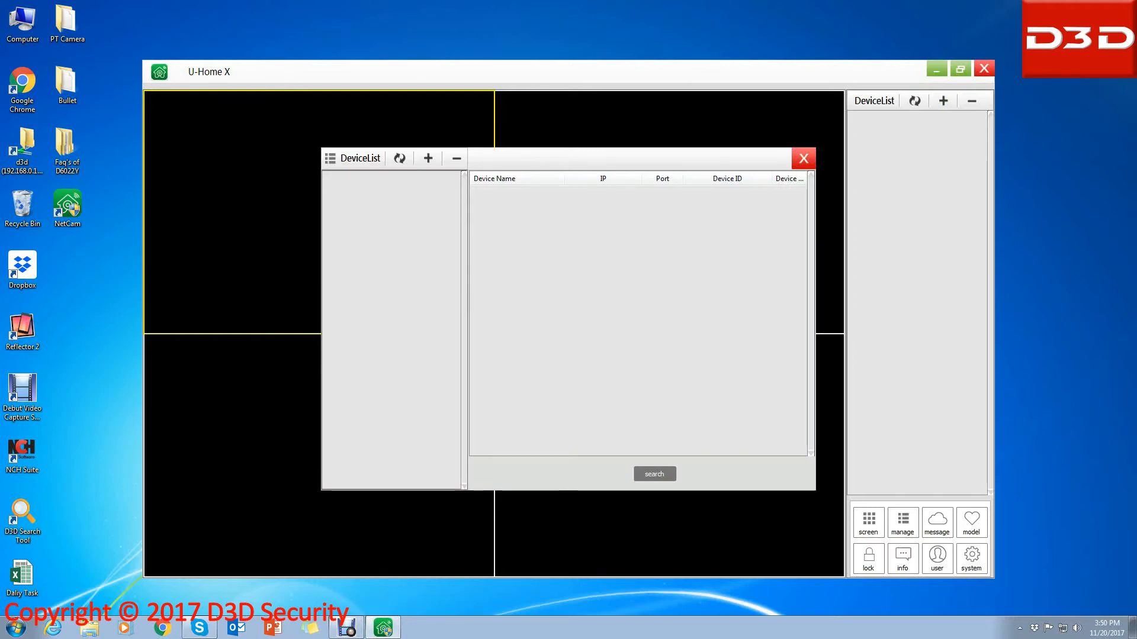
Step: Add a device named 'wi-fi cam' with user admin and device ID WC189206-TVVNN, and save it
left_click(427, 158)
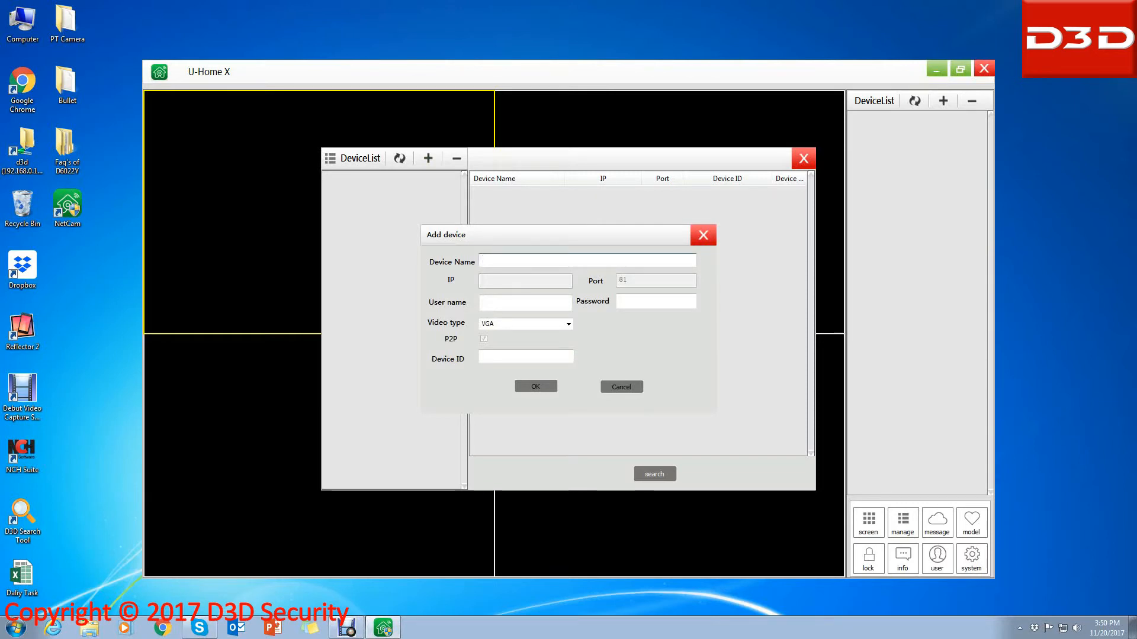
type("wi")
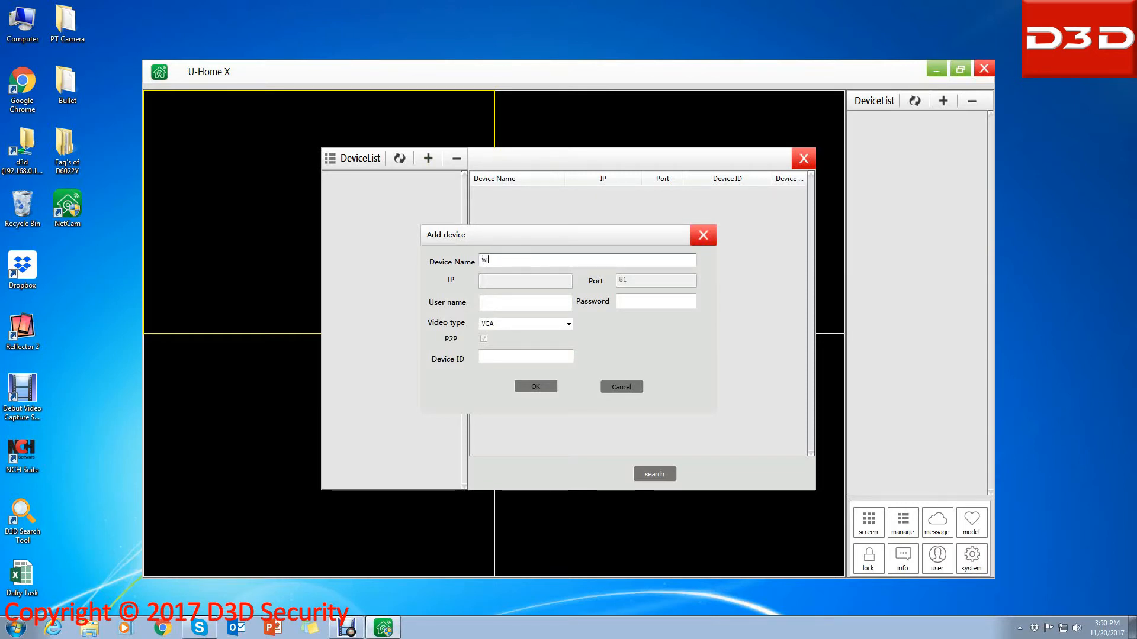
type("-fi")
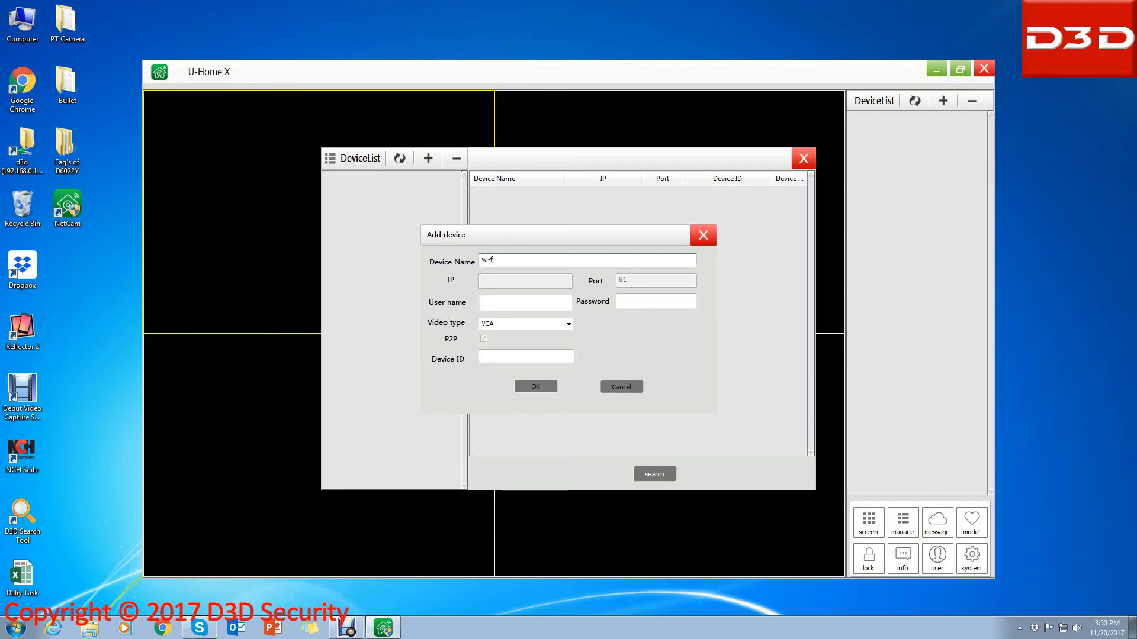
type("cam")
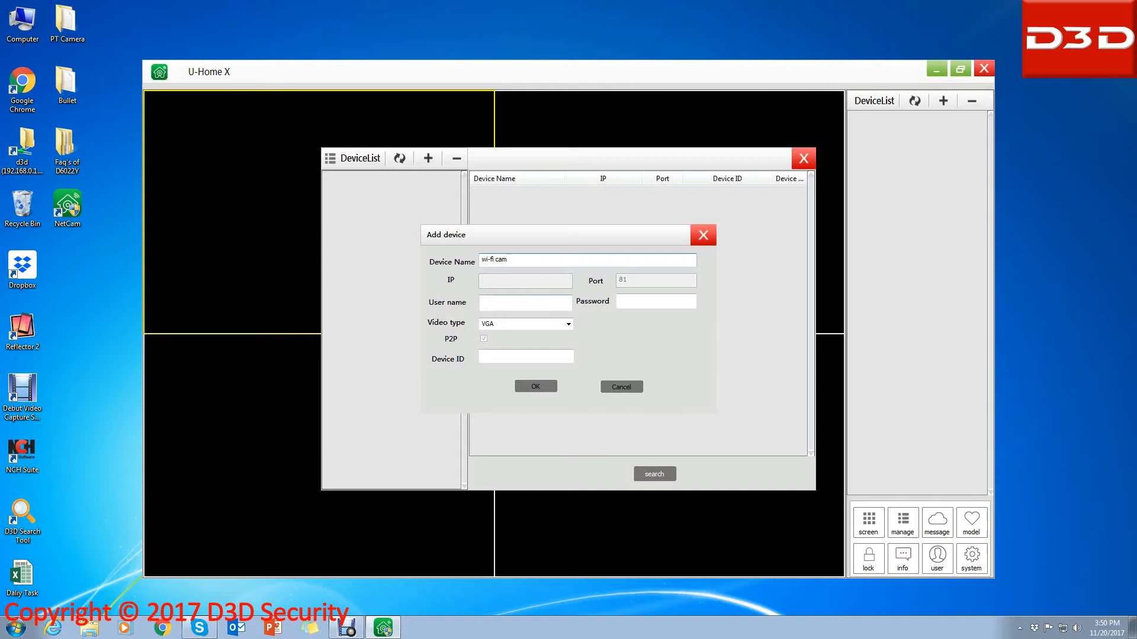
type("ad")
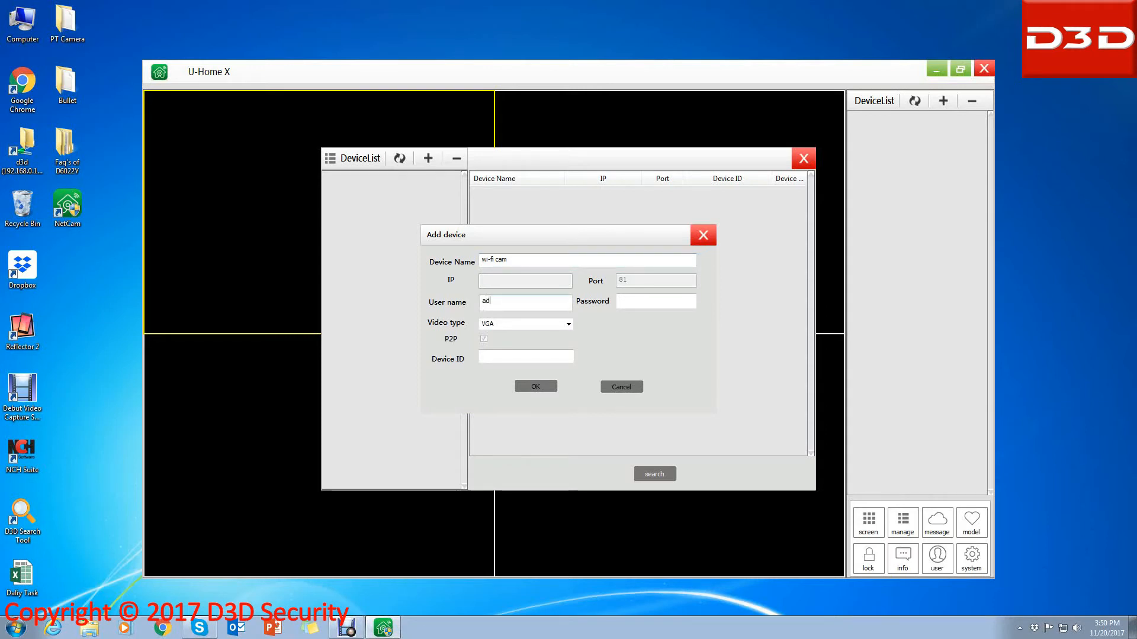
type("min")
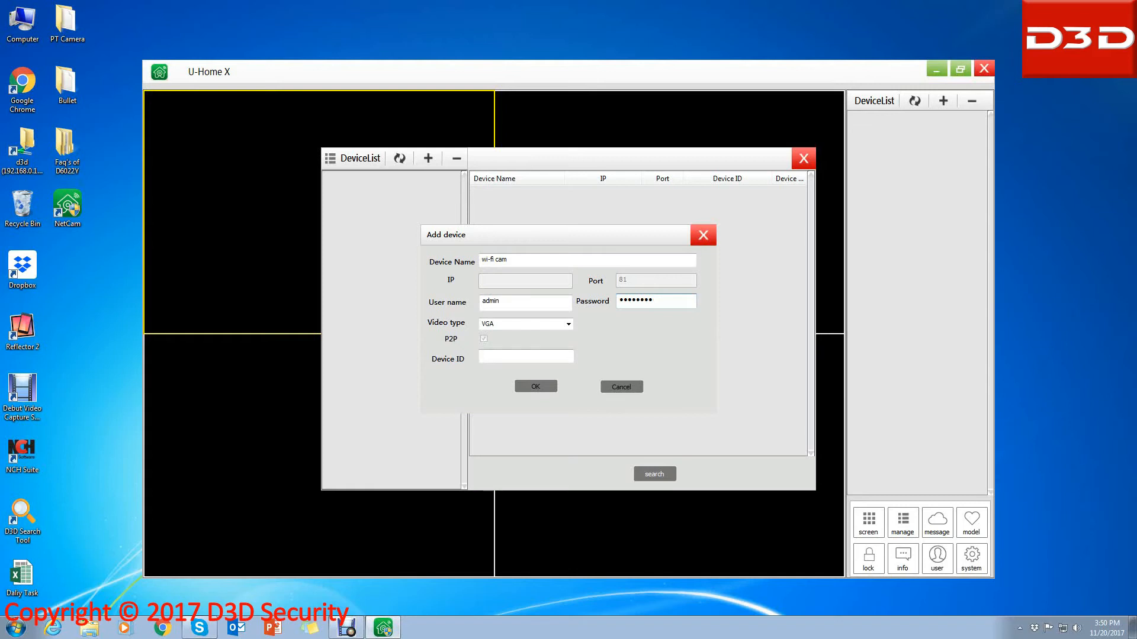
type("WCAM-")
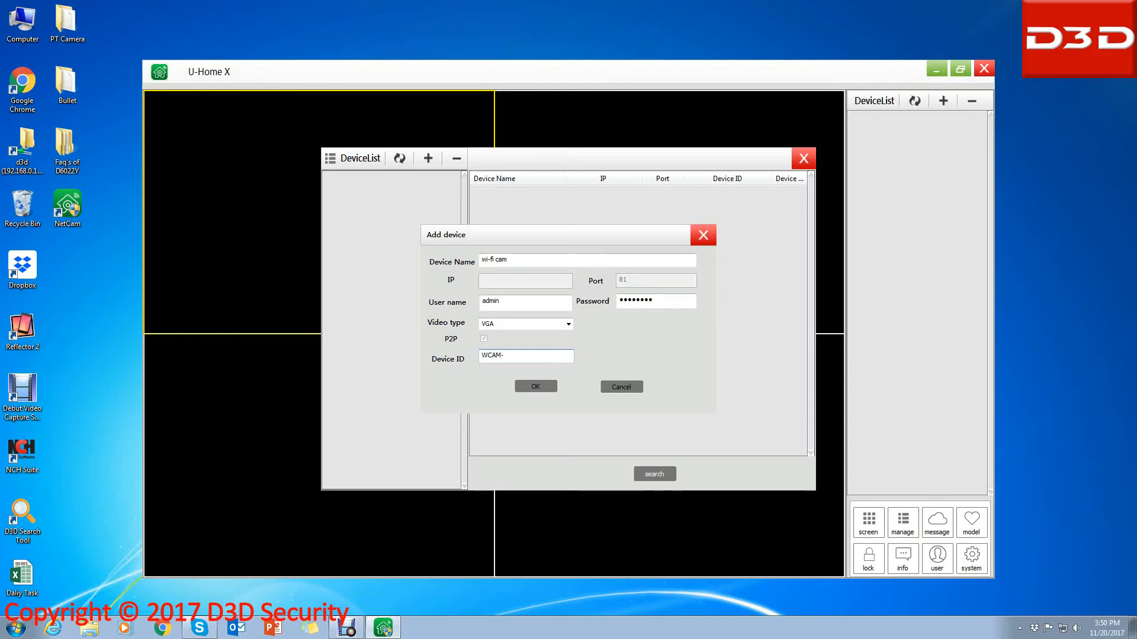
type("189206-TVV")
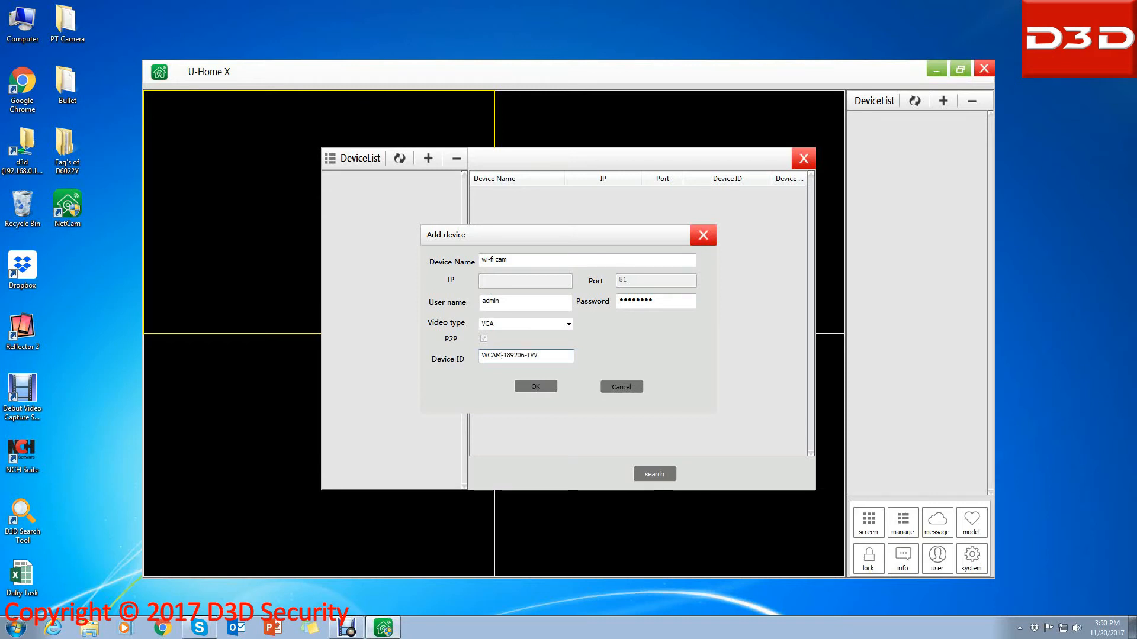
type("NN")
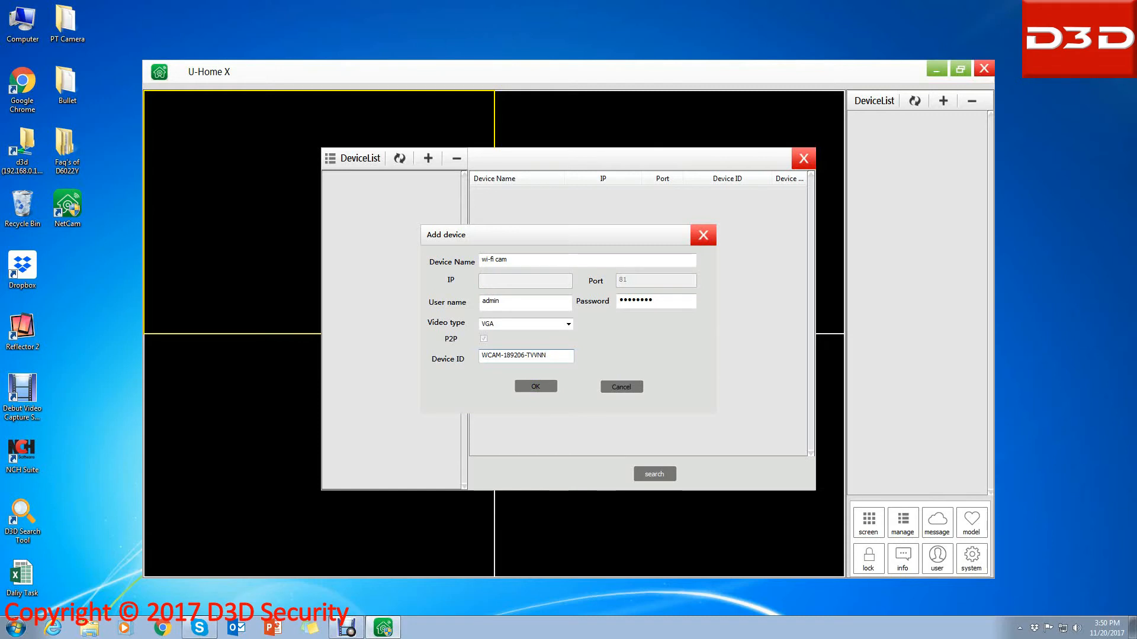
left_click(535, 386)
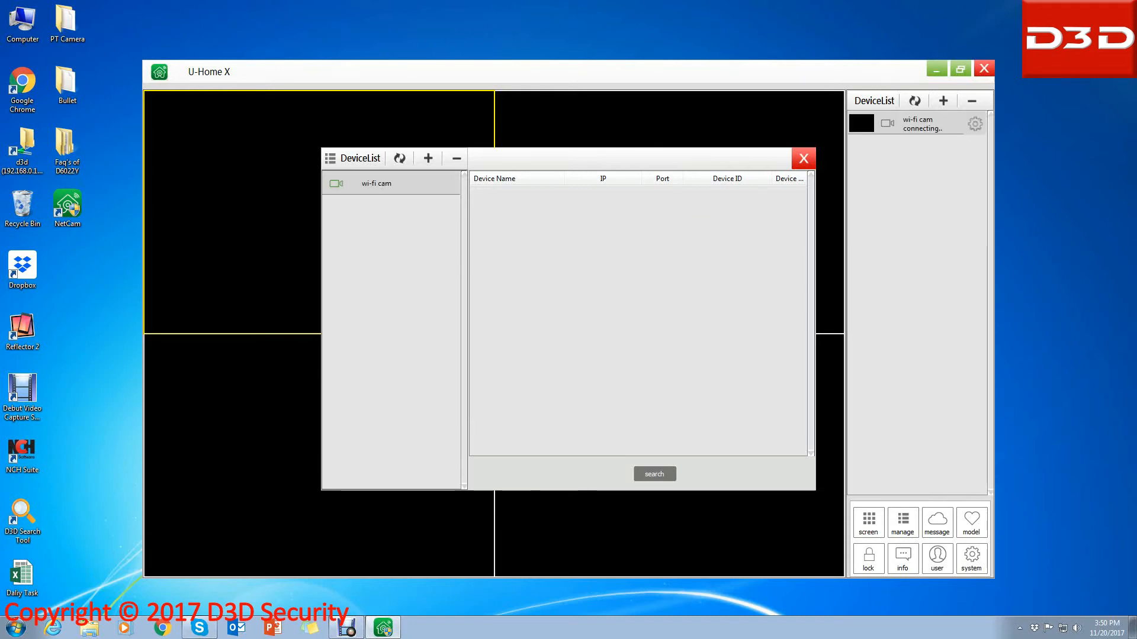
Step: Dismiss the Device List so the wi-fi cam connects and plays live in the first pane
left_click(803, 157)
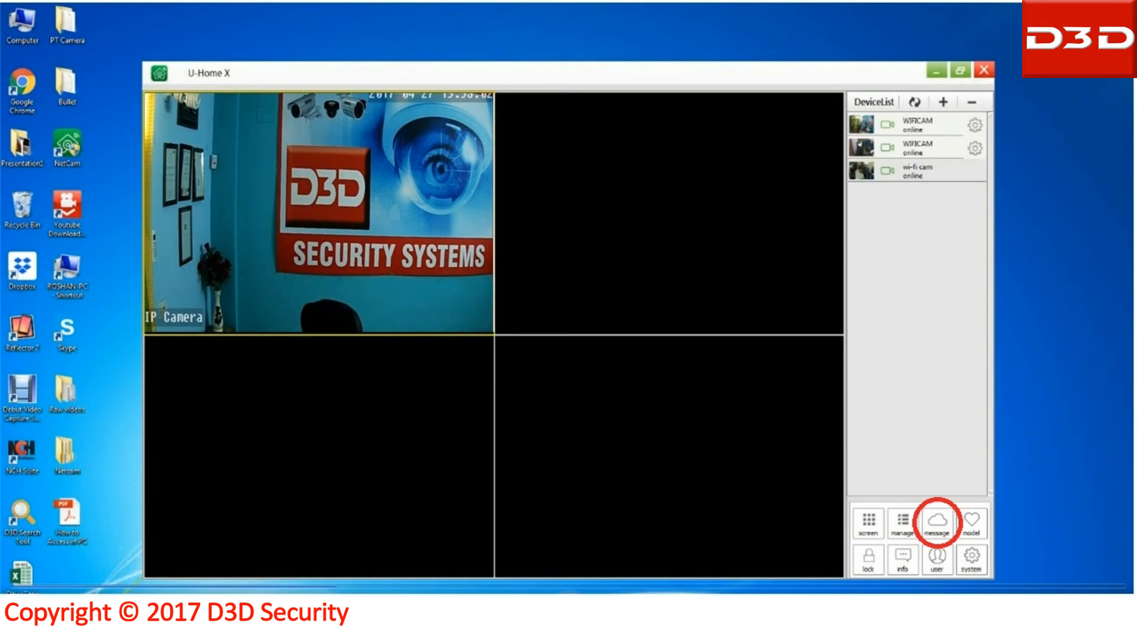
Step: Query My Message for the wi-fi cam's video files on 2017-12-12
left_click(938, 521)
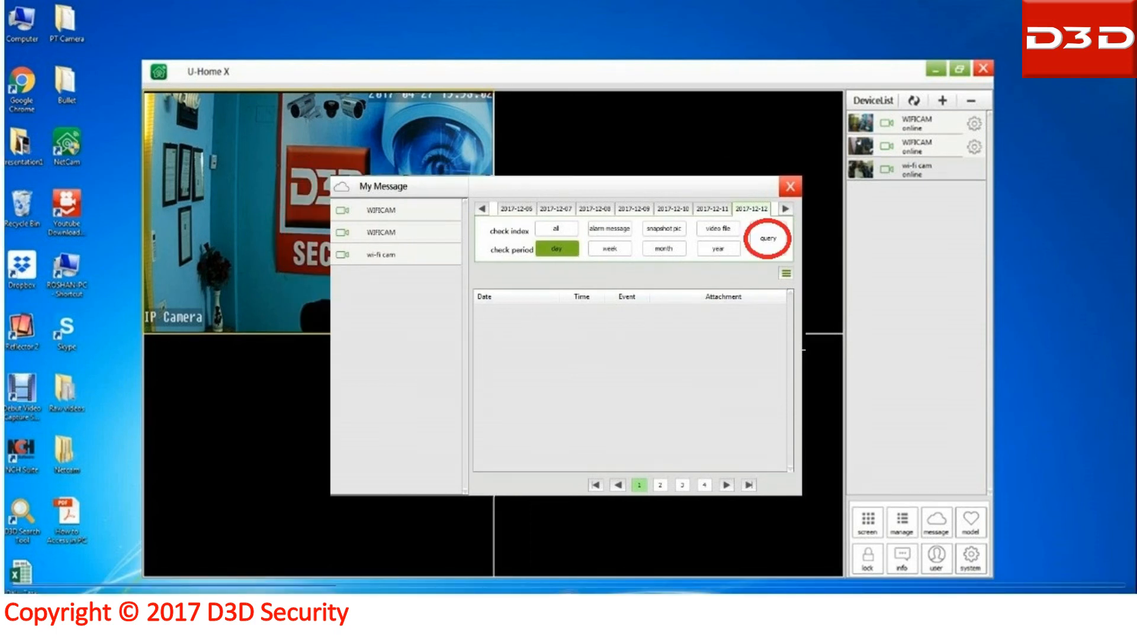
left_click(768, 236)
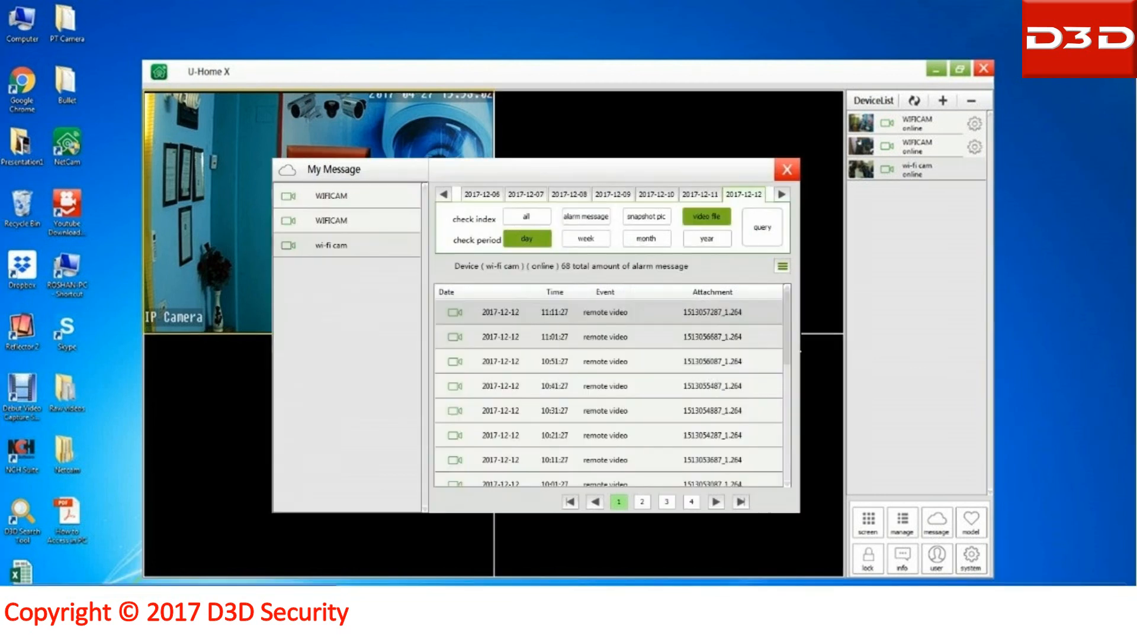